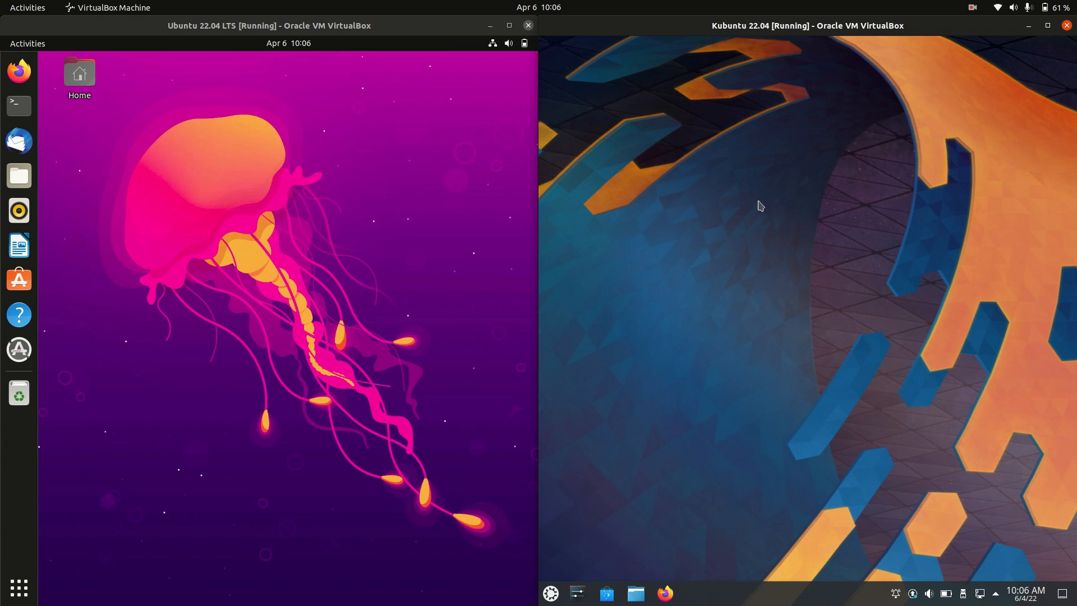
mouse_move(362, 125)
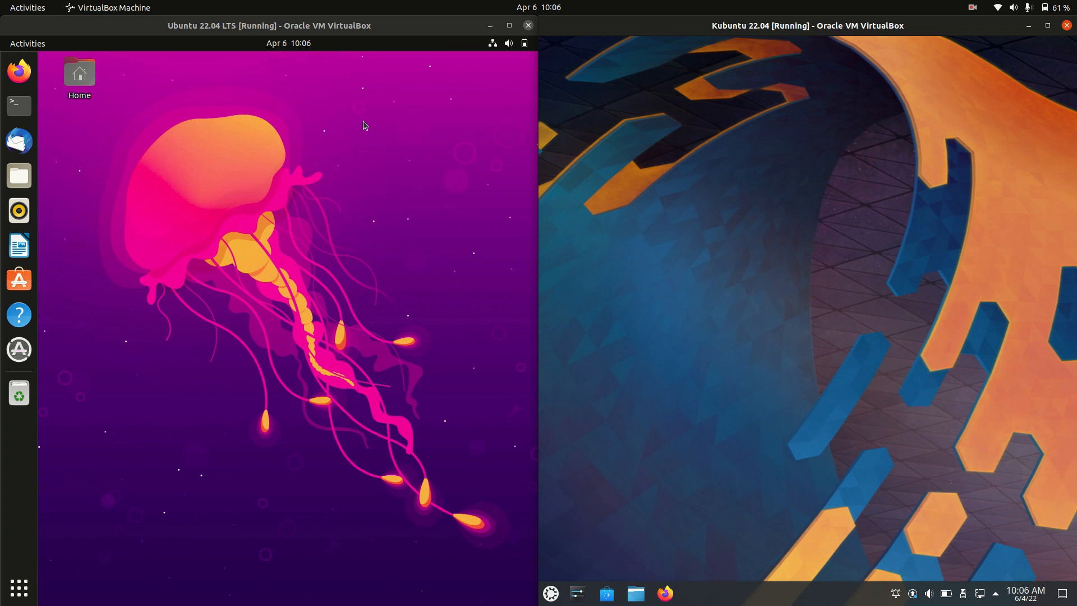
mouse_move(248, 128)
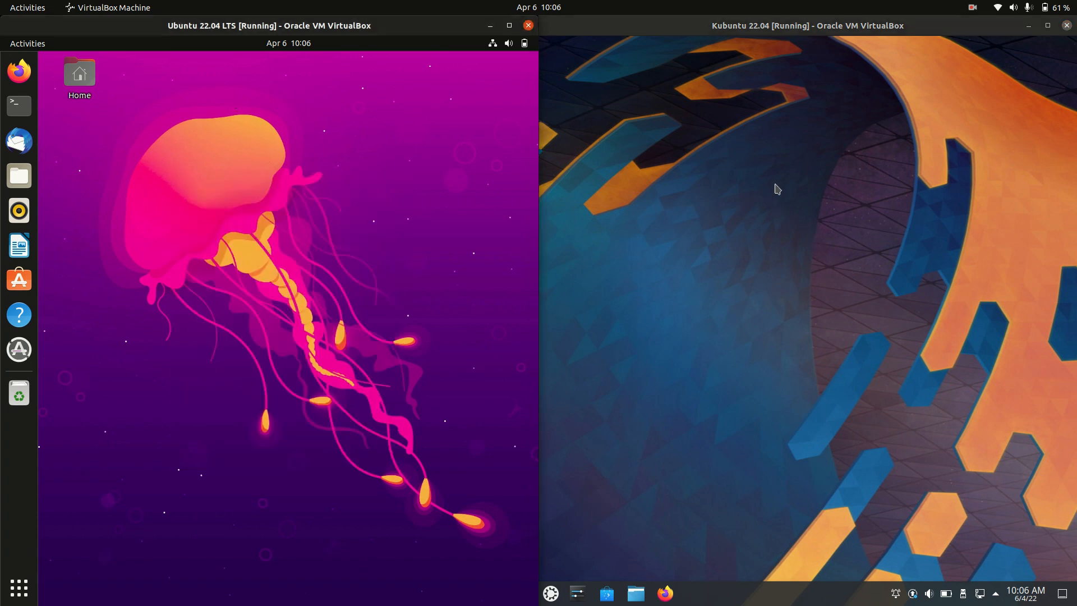
mouse_move(690, 198)
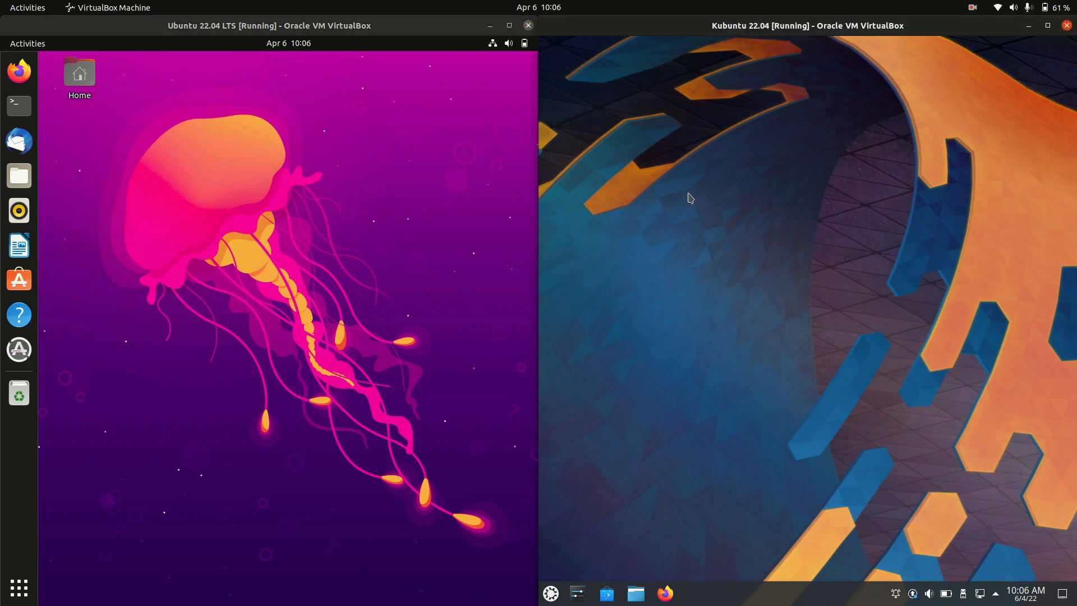
mouse_move(849, 287)
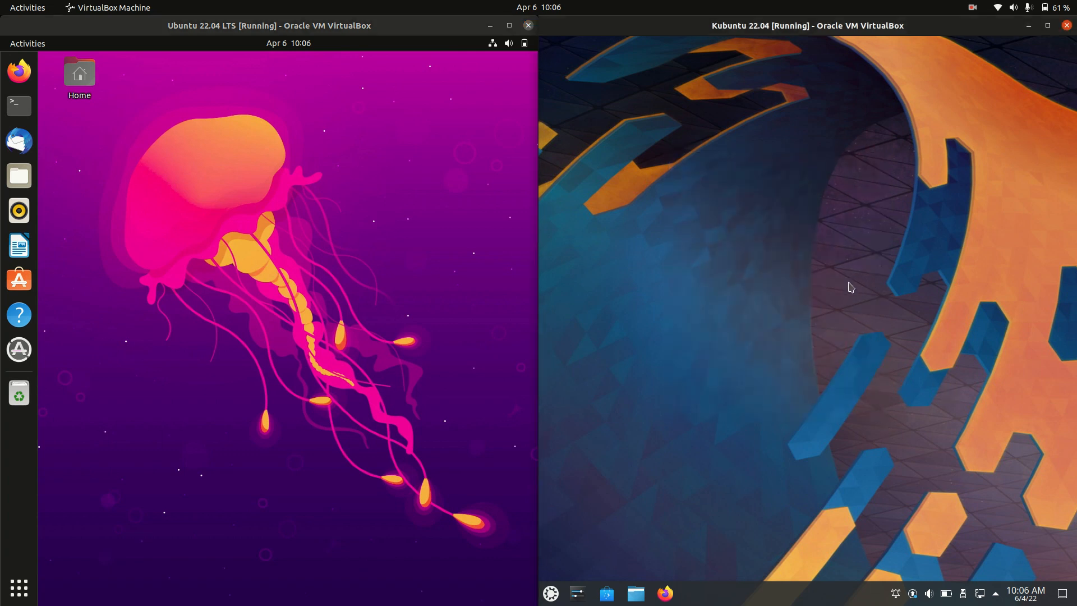
mouse_move(844, 299)
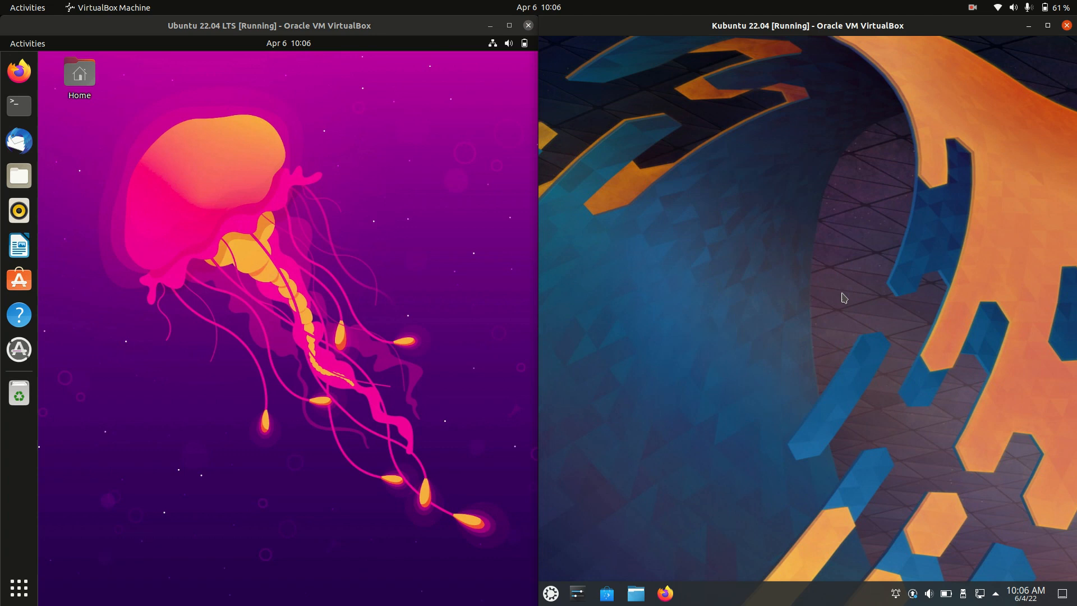
mouse_move(225, 83)
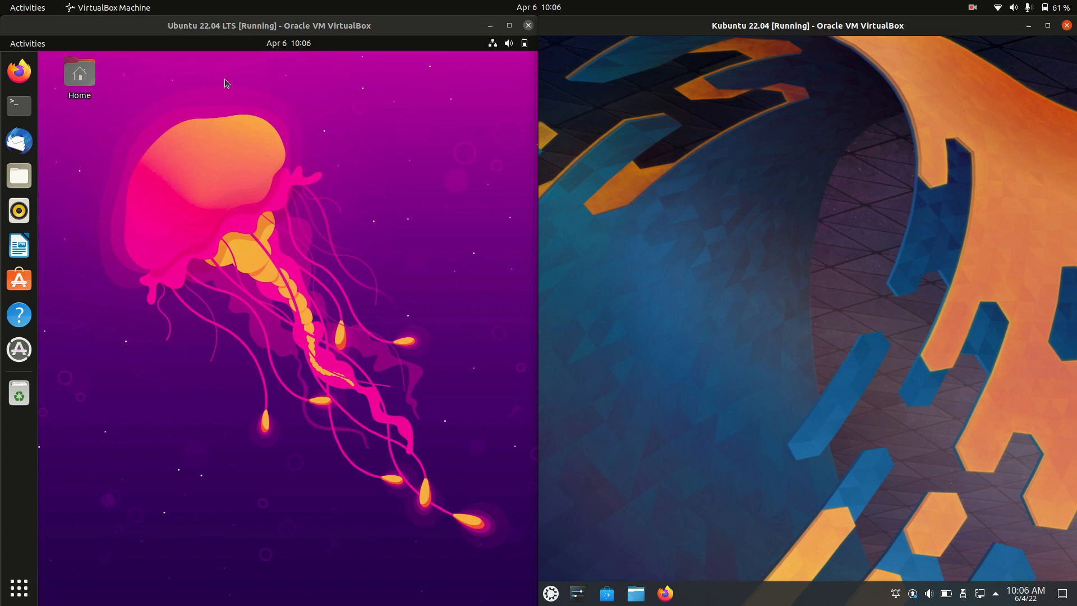
- Open Terminal in Ubuntu and Konsole in Kubuntu, then type htop in Ubuntu's terminal
click(19, 106)
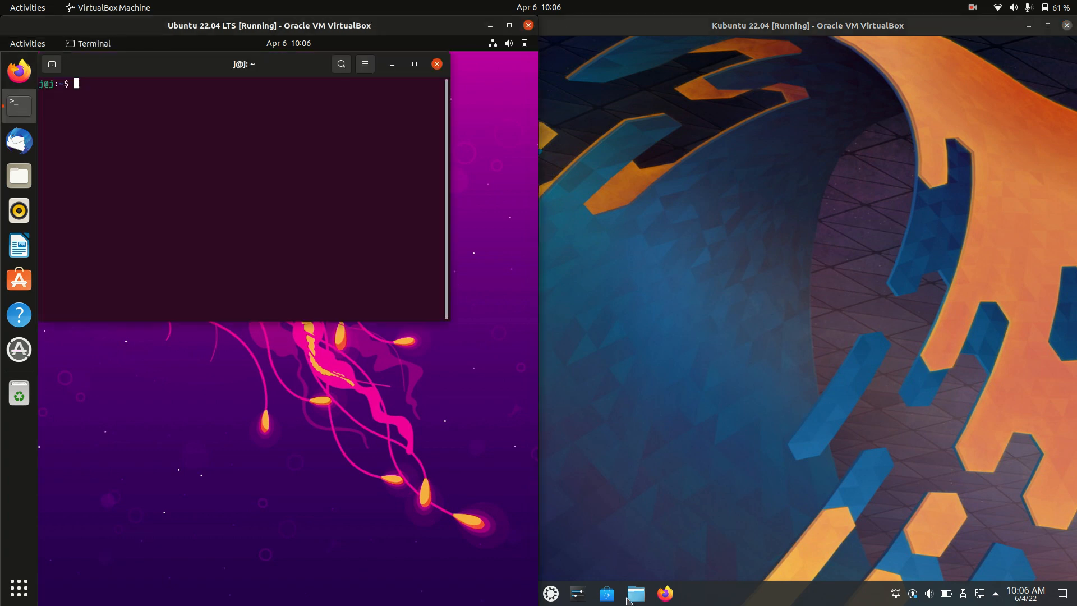
click(550, 593)
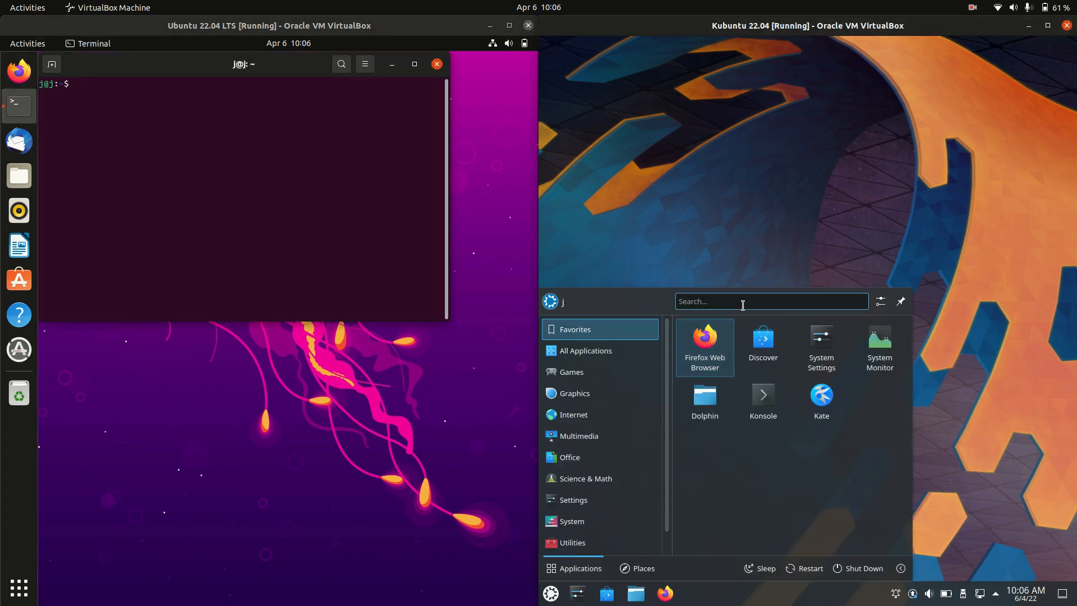
click(763, 395)
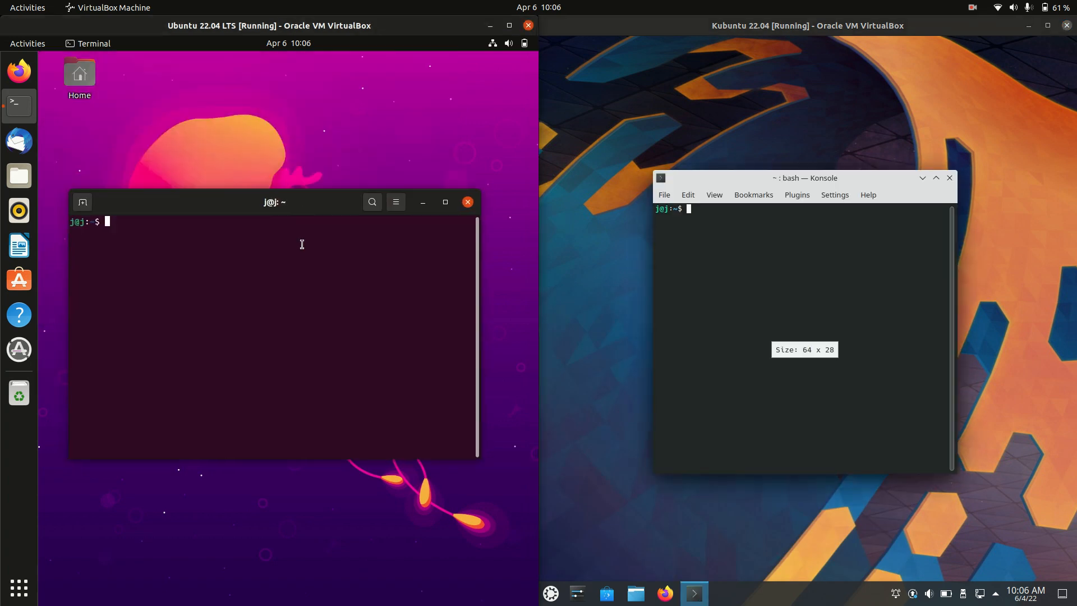
text(htop)
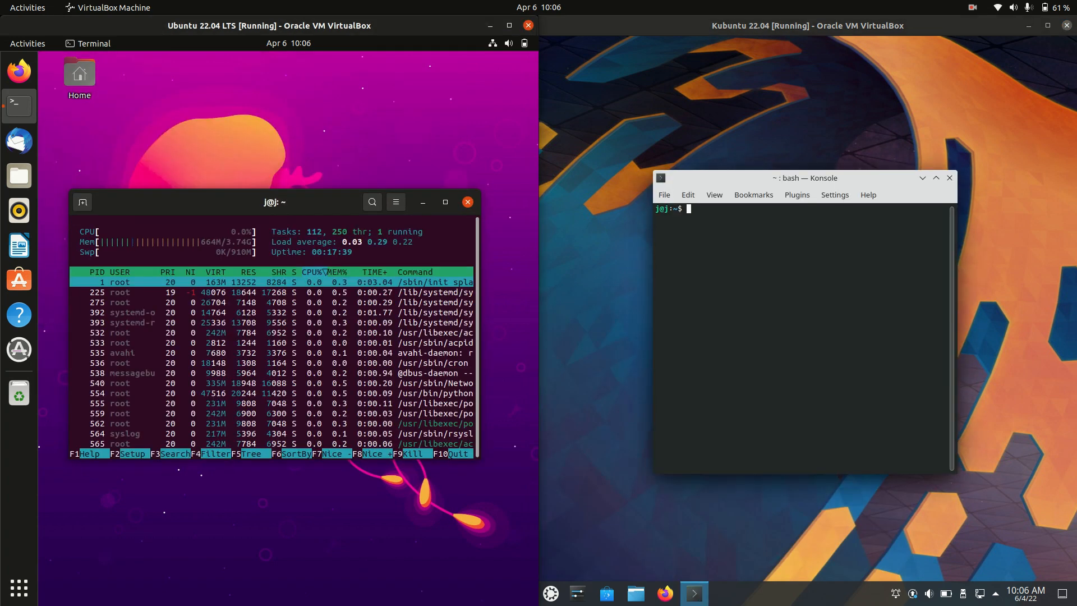